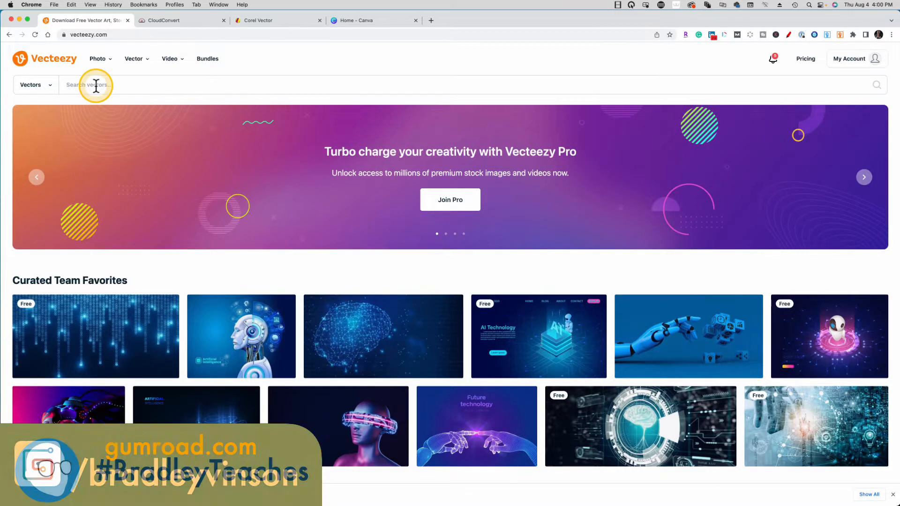
Search Vecteezy vectors for 'silhouette' and limit results to Free License items
{"action": "type", "text": "silh"}
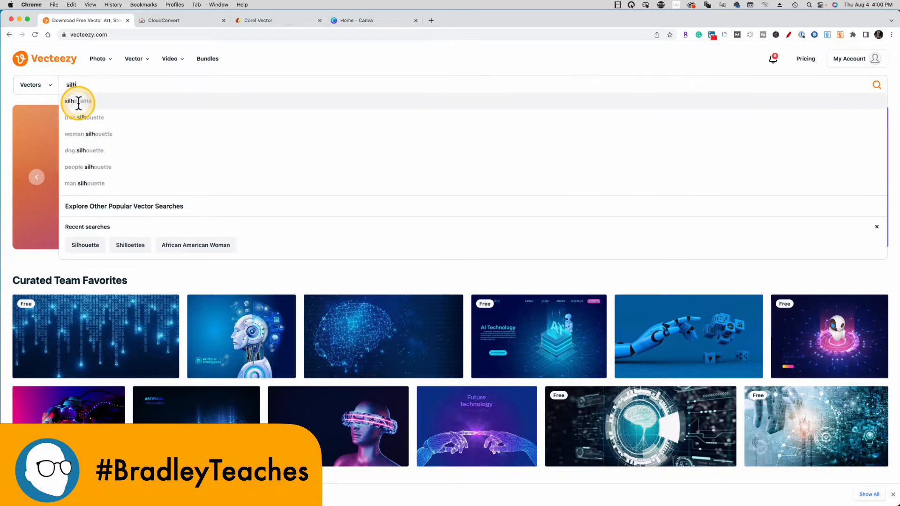
{"action": "left_click", "coordinate": [78, 101]}
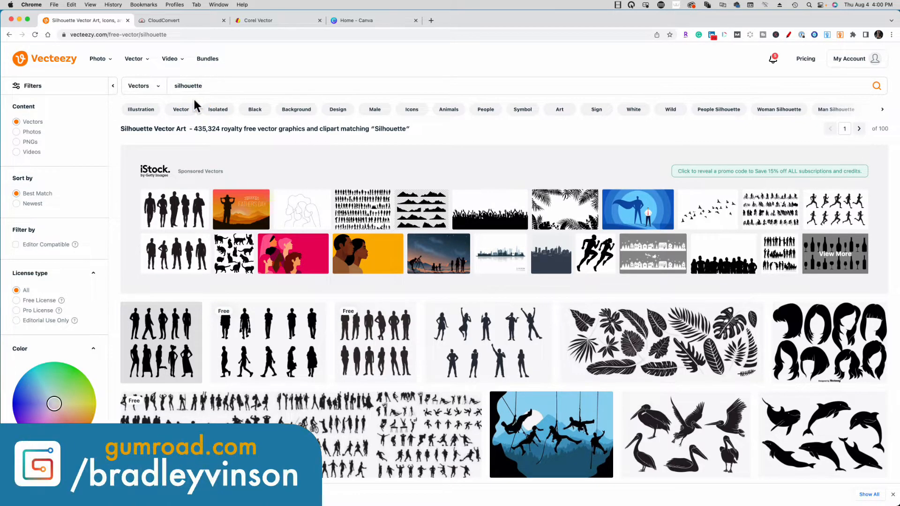
{"action": "left_click", "coordinate": [188, 86]}
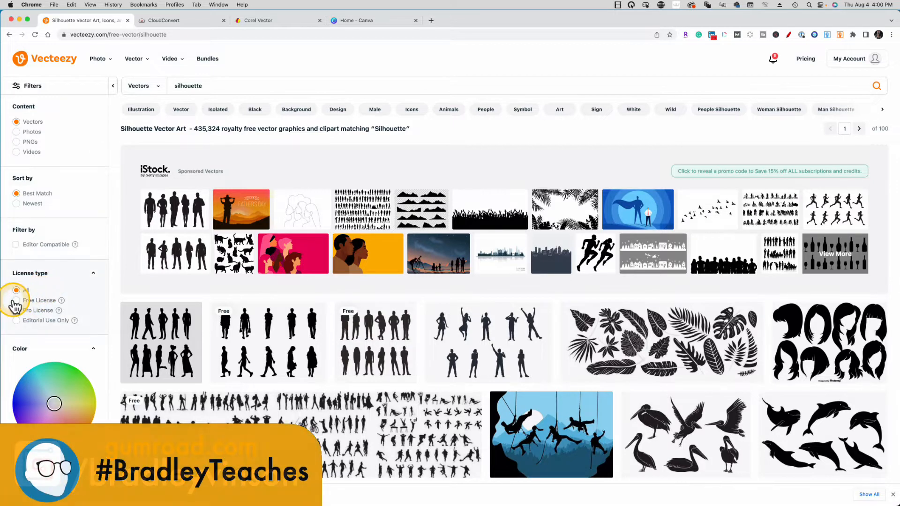
{"action": "left_click", "coordinate": [15, 300]}
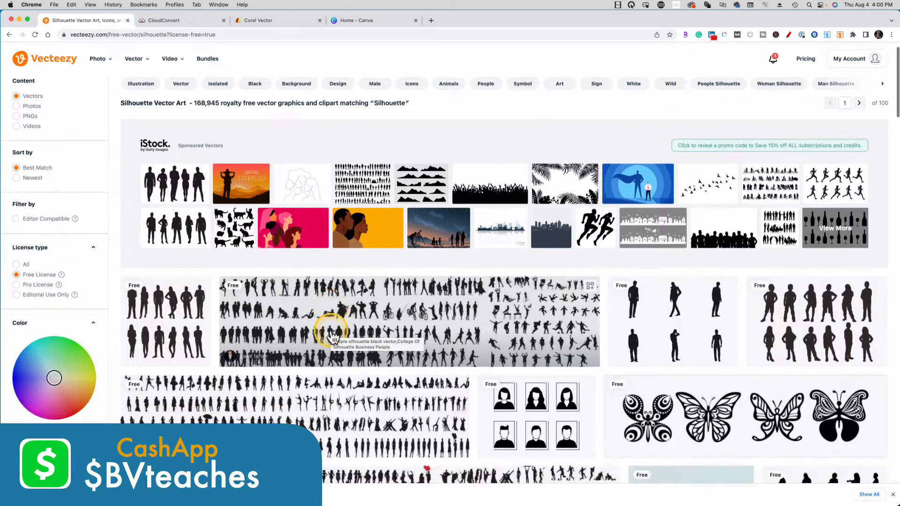
{"action": "scroll", "scroll_direction": "down", "scroll_amount": 3}
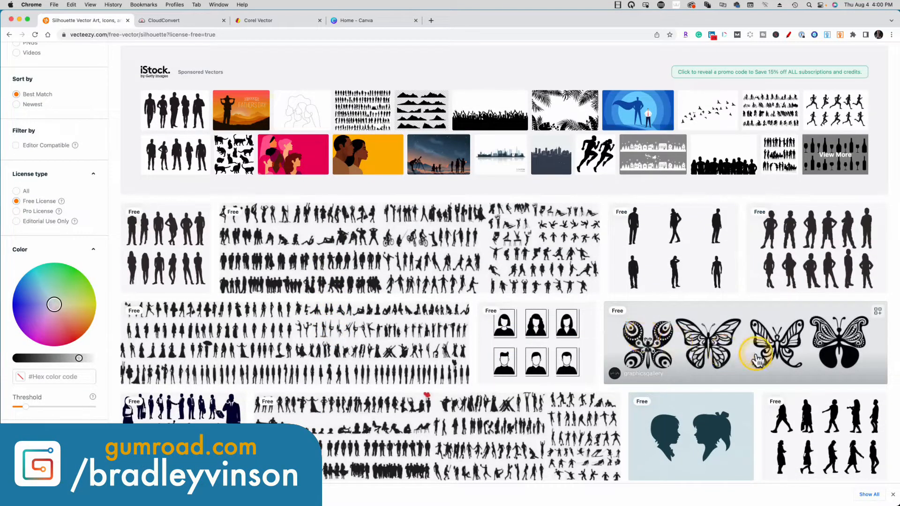
Open the four-butterfly silhouette set and request its free download
{"action": "left_click", "coordinate": [747, 343]}
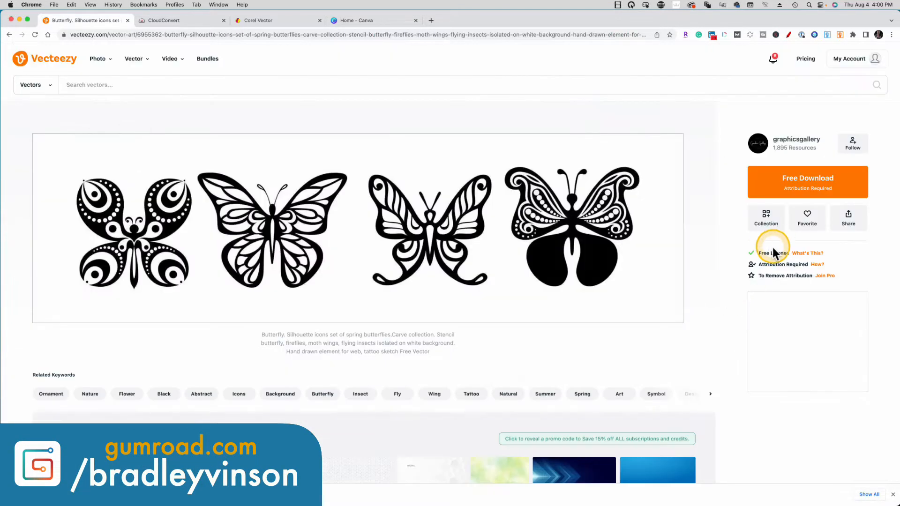
{"action": "left_click", "coordinate": [807, 182]}
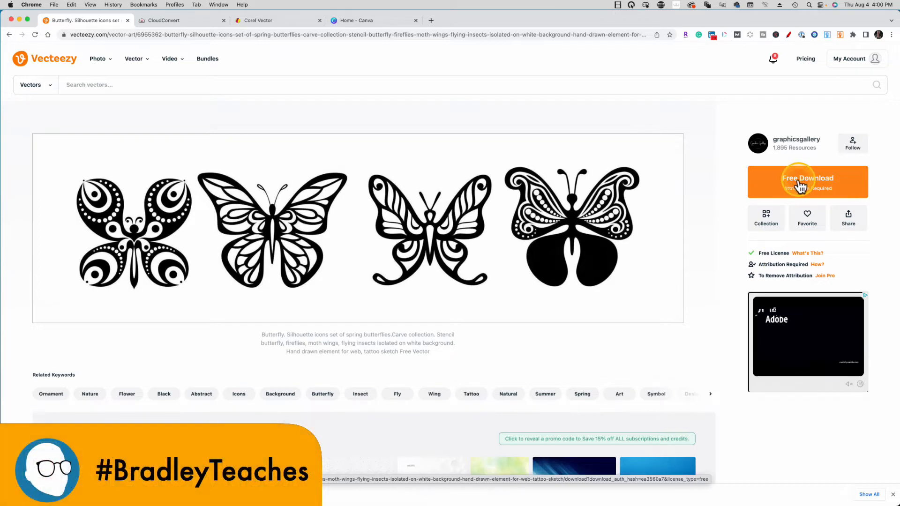
{"action": "left_click", "coordinate": [807, 181]}
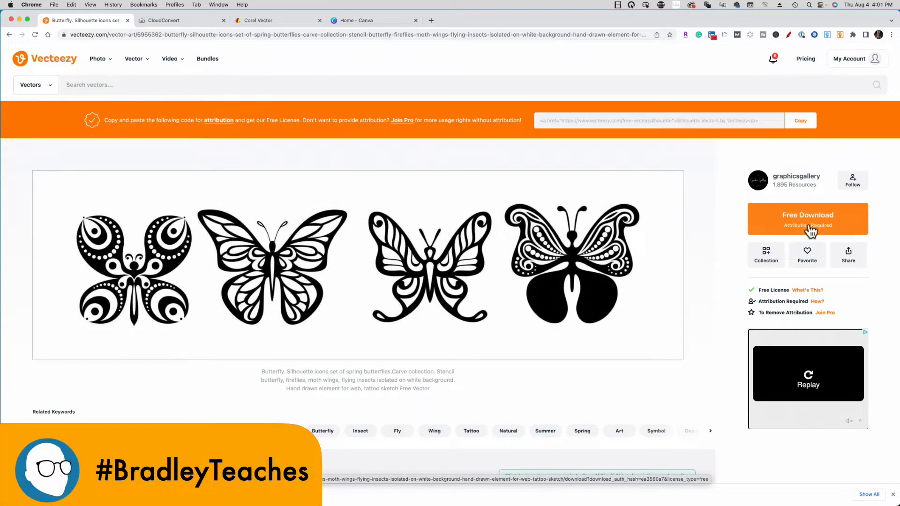
{"action": "left_click", "coordinate": [181, 20]}
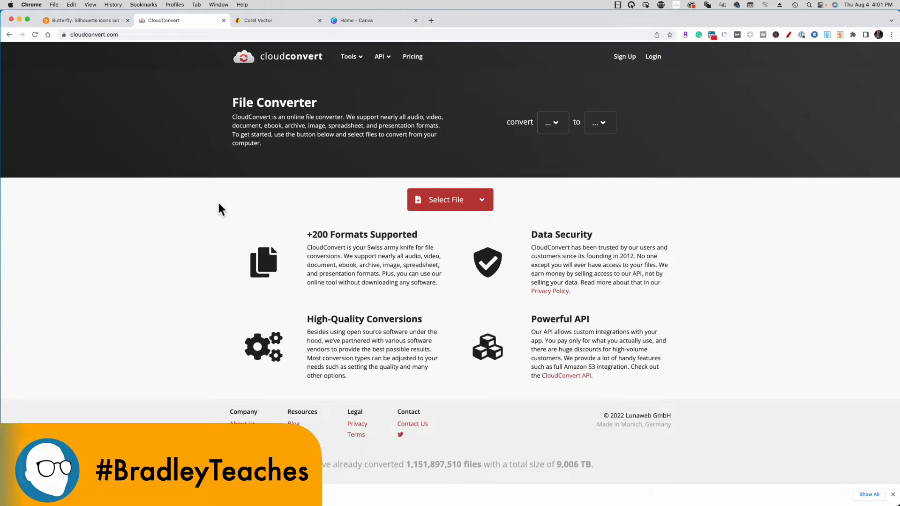
Set CloudConvert to convert Image > EPS to PDF and start selecting a file
{"action": "left_click", "coordinate": [551, 122]}
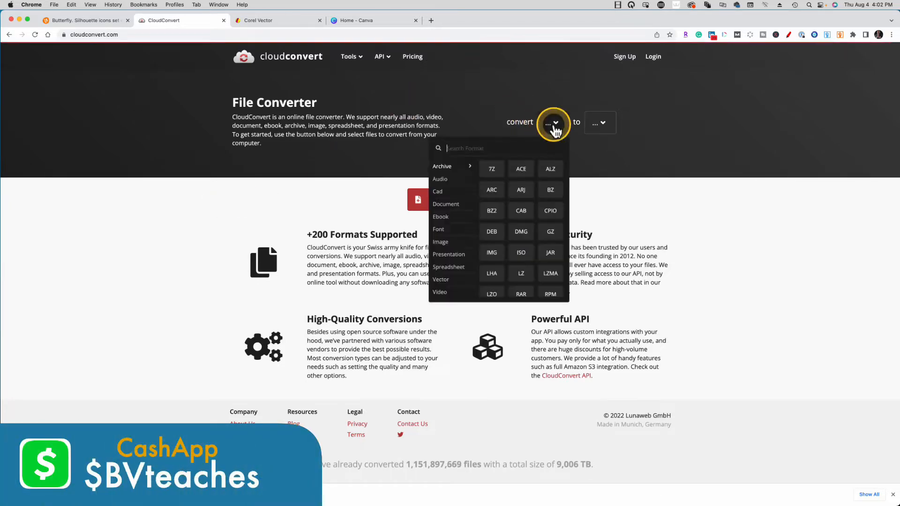
{"action": "left_click", "coordinate": [440, 241]}
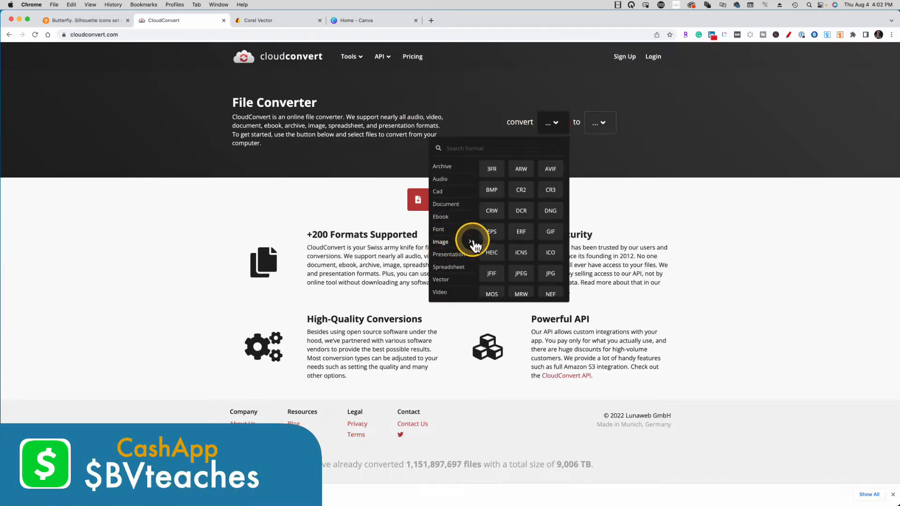
{"action": "left_click", "coordinate": [492, 232]}
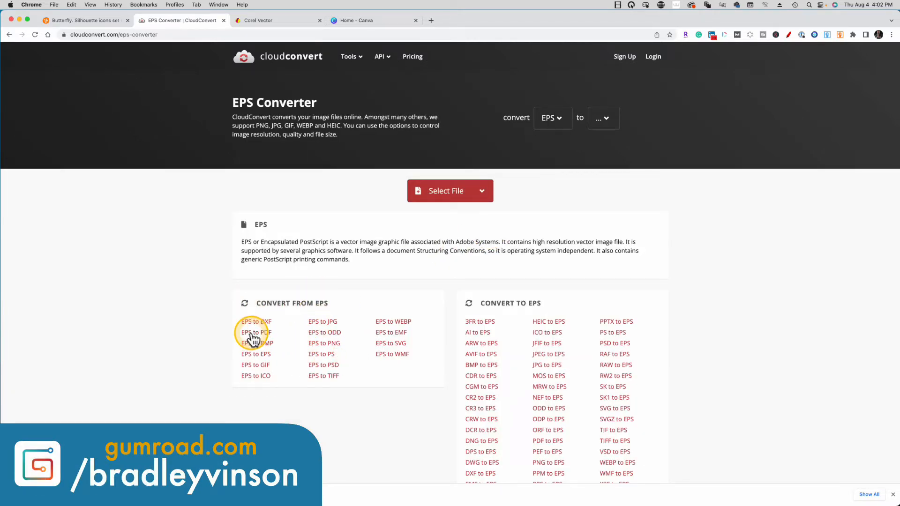
{"action": "left_click", "coordinate": [255, 332]}
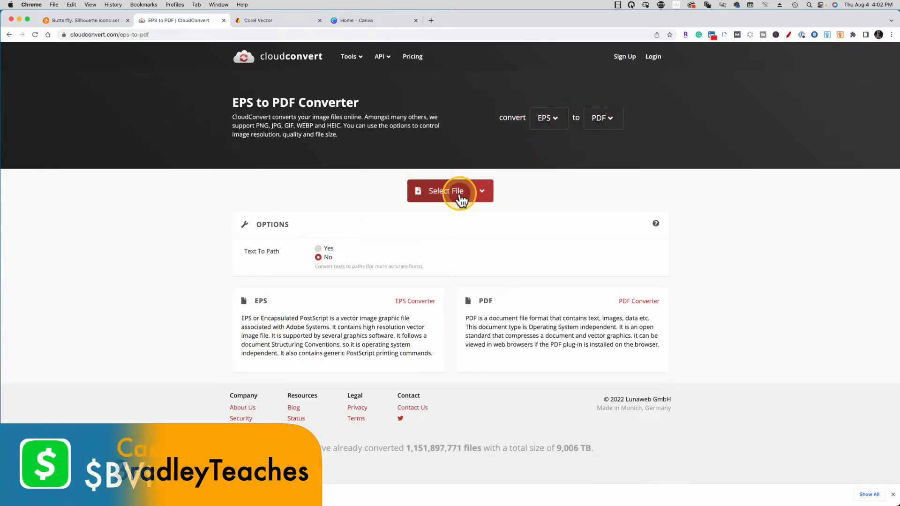
{"action": "left_click", "coordinate": [445, 191]}
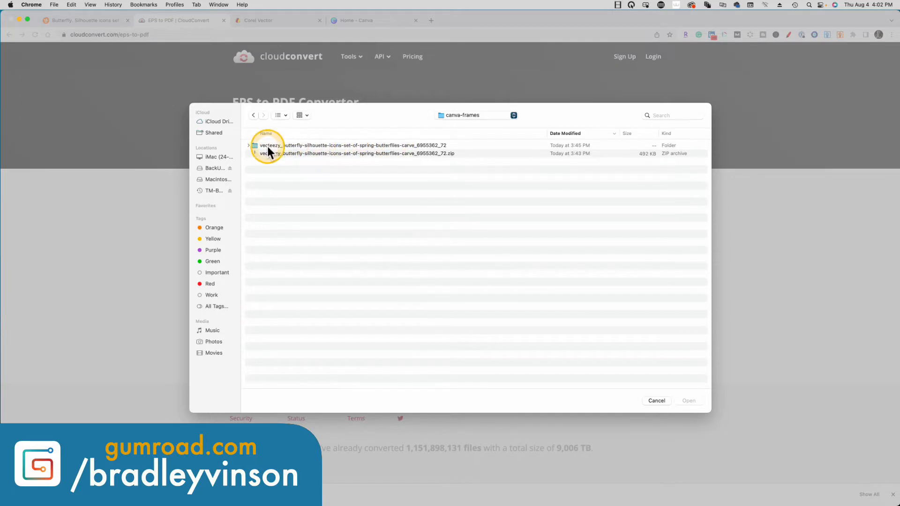
Convert the extracted butterfly EPS file to PDF and download the result
{"action": "left_click", "coordinate": [248, 144]}
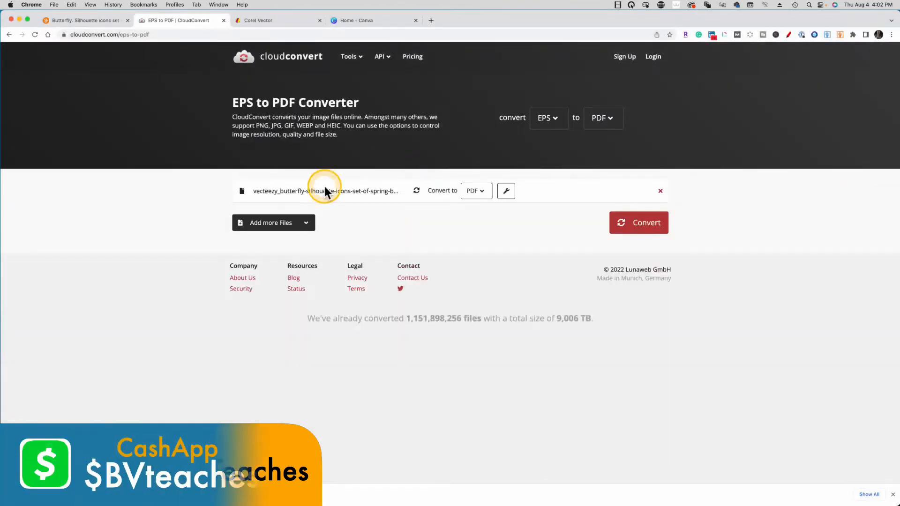
{"action": "mouse_move", "coordinate": [273, 198]}
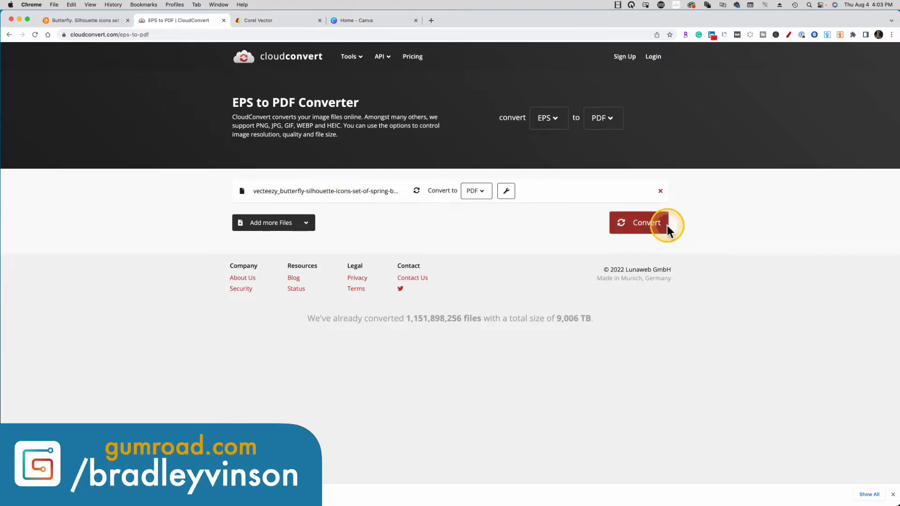
{"action": "left_click", "coordinate": [645, 223]}
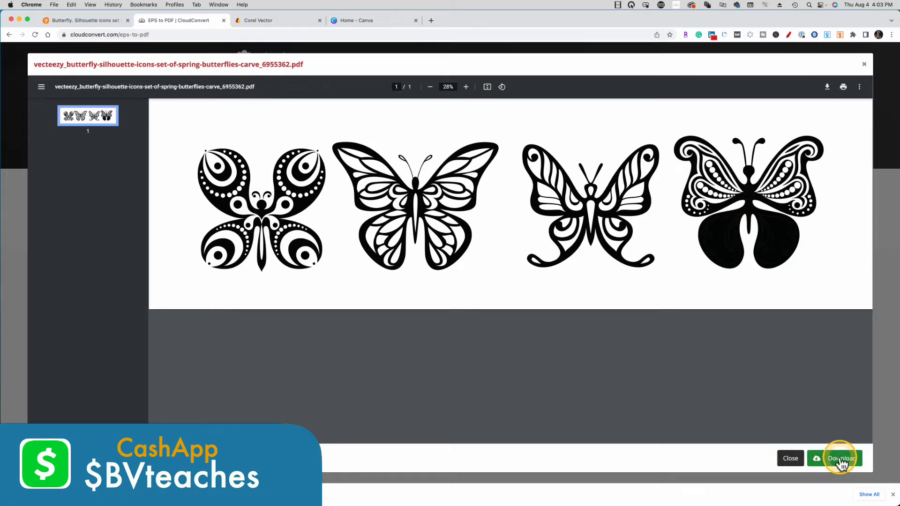
{"action": "left_click", "coordinate": [838, 458]}
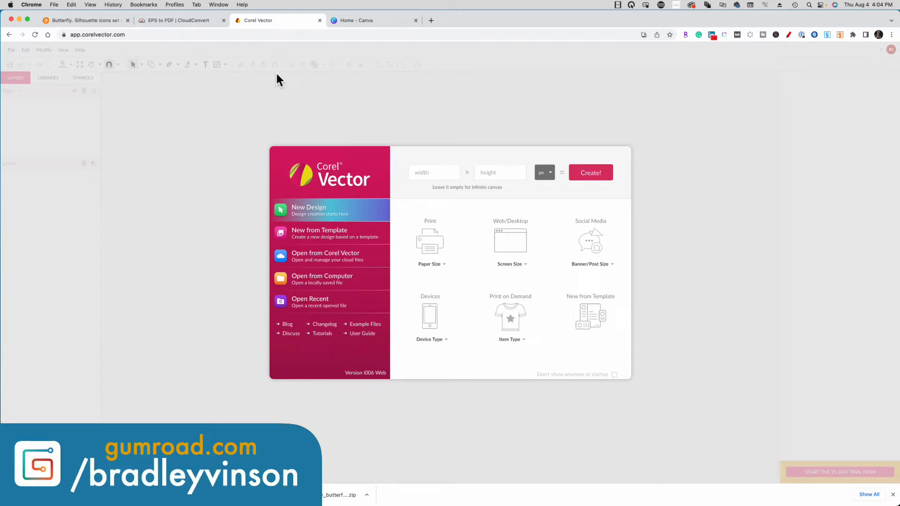
Start a new infinite-canvas design and open the butterfly PDF from the computer
{"action": "left_click", "coordinate": [591, 172]}
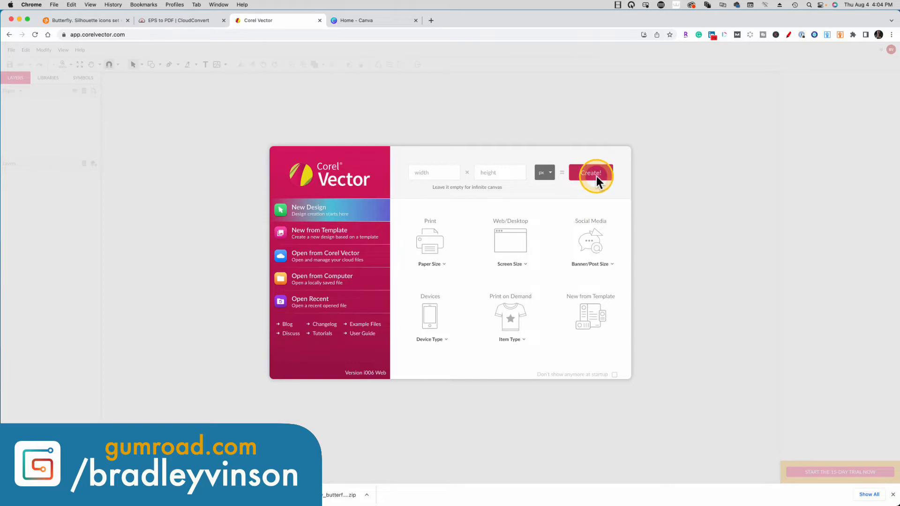
{"action": "left_click", "coordinate": [592, 173]}
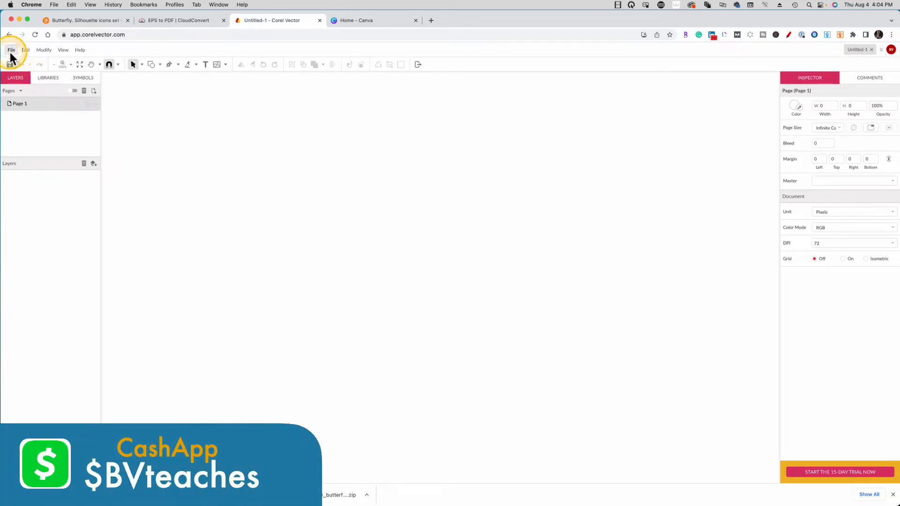
{"action": "left_click", "coordinate": [10, 49]}
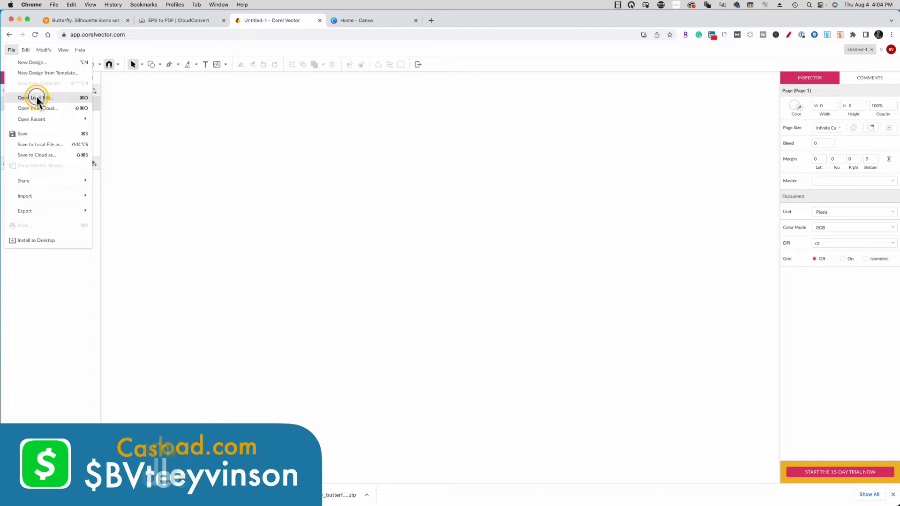
{"action": "left_click", "coordinate": [34, 98]}
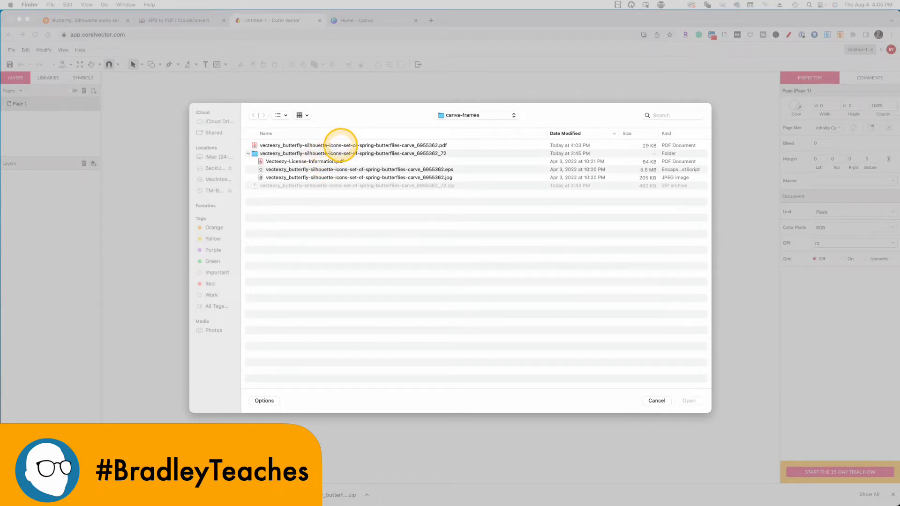
{"action": "left_click", "coordinate": [354, 146]}
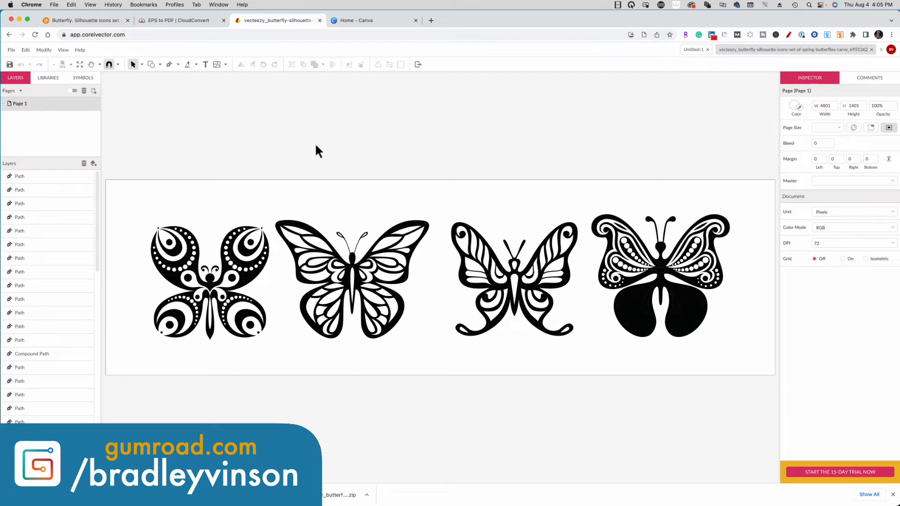
Select the third butterfly's paths and compound path and delete them
{"action": "left_click", "coordinate": [429, 267]}
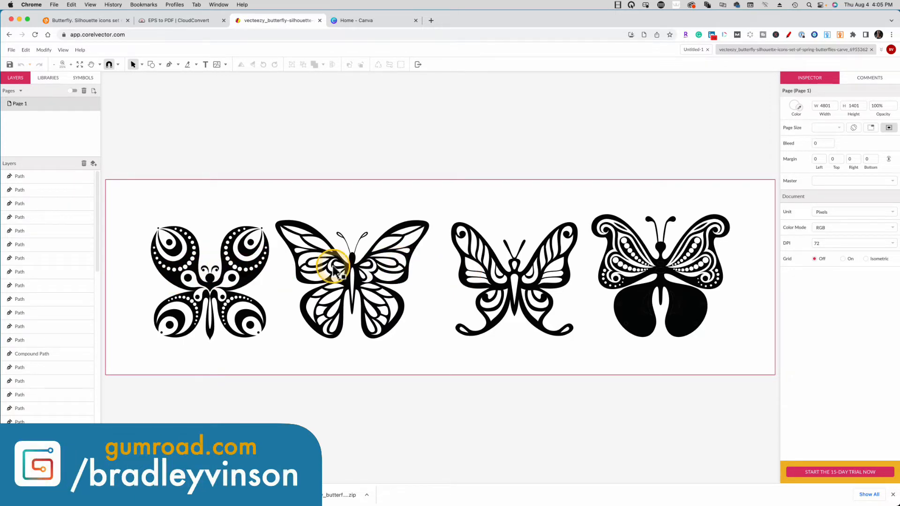
{"action": "mouse_move", "coordinate": [295, 273]}
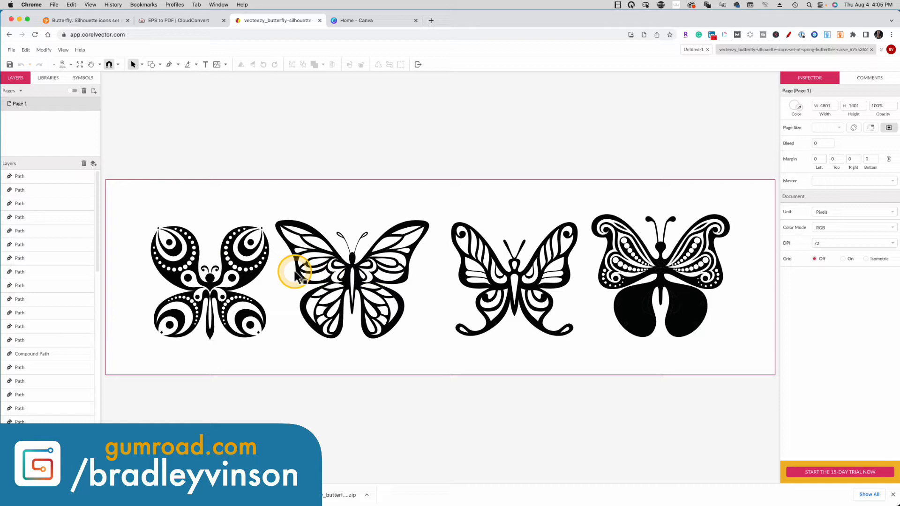
{"action": "mouse_move", "coordinate": [406, 195]}
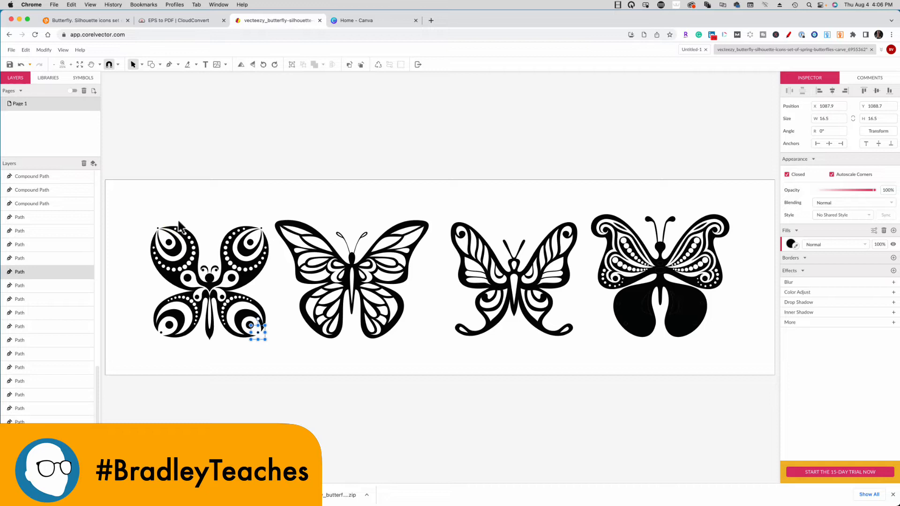
{"action": "left_click", "coordinate": [182, 220]}
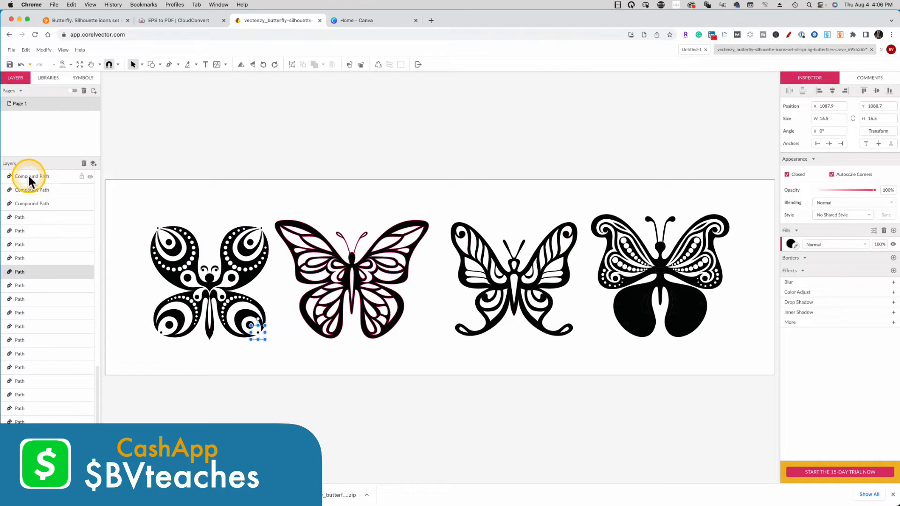
{"action": "left_click", "coordinate": [32, 190]}
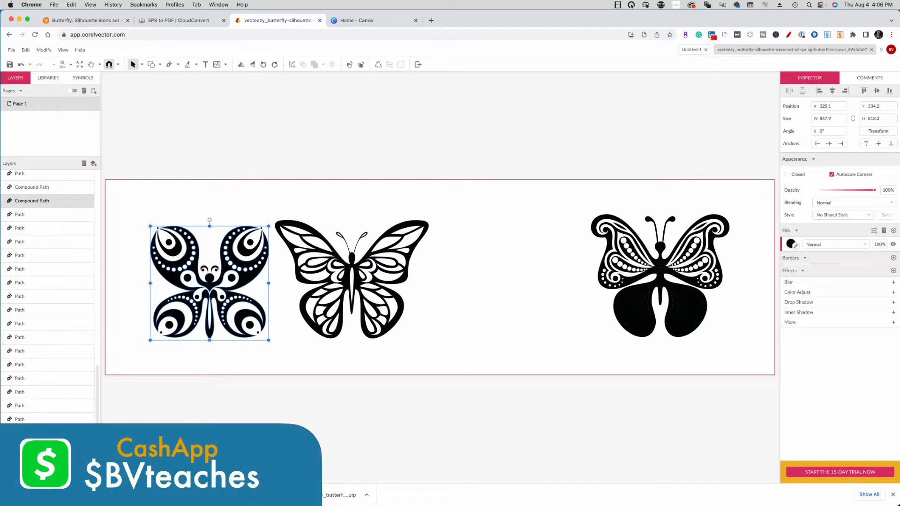
Scroll the Layers panel to reach the fourth butterfly's paths
{"action": "scroll", "scroll_direction": "down", "scroll_amount": 3}
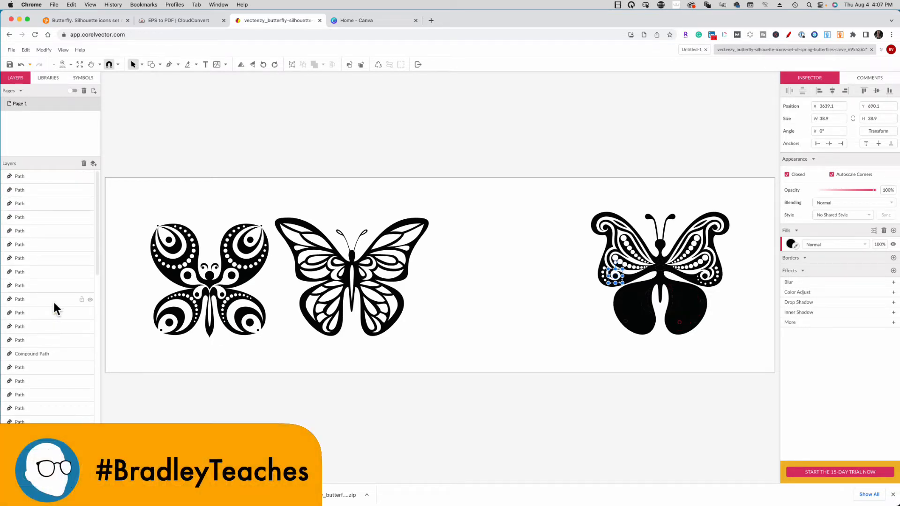
{"action": "mouse_move", "coordinate": [57, 229]}
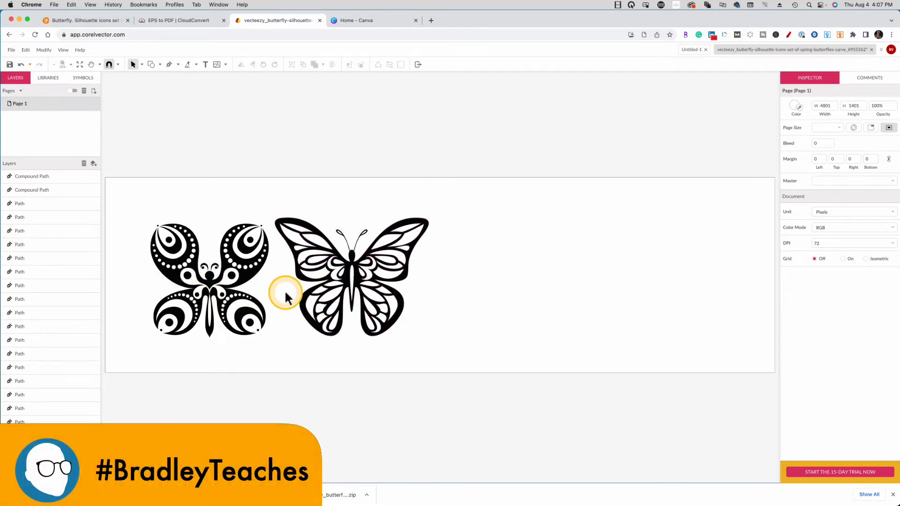
{"action": "mouse_move", "coordinate": [233, 303]}
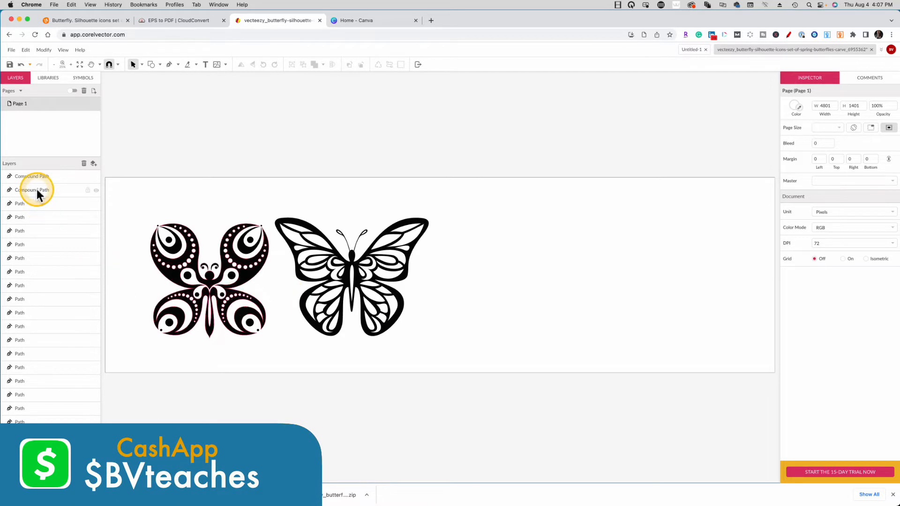
Rename the right butterfly's compound path 'butterfly 1' and select all the left butterfly's pieces
{"action": "left_click", "coordinate": [33, 176]}
{"action": "type", "text": "butterfly 1"}
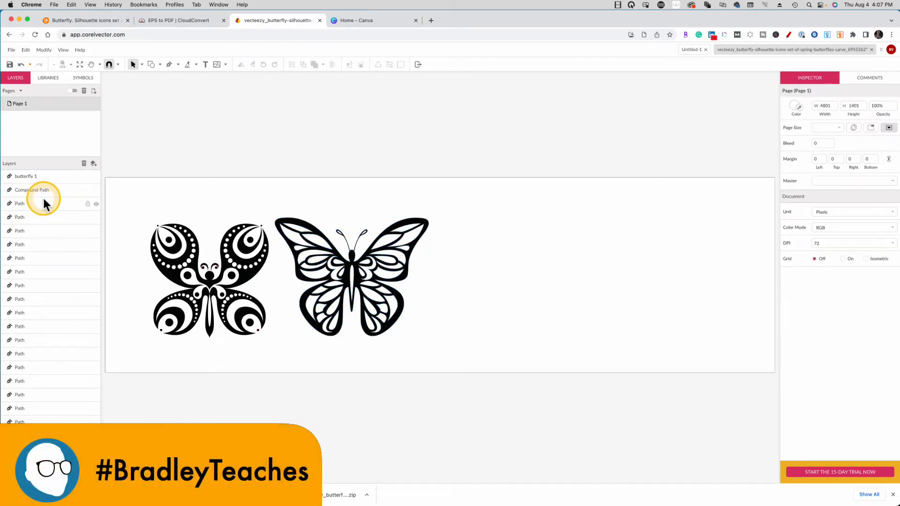
{"action": "left_click", "coordinate": [32, 191]}
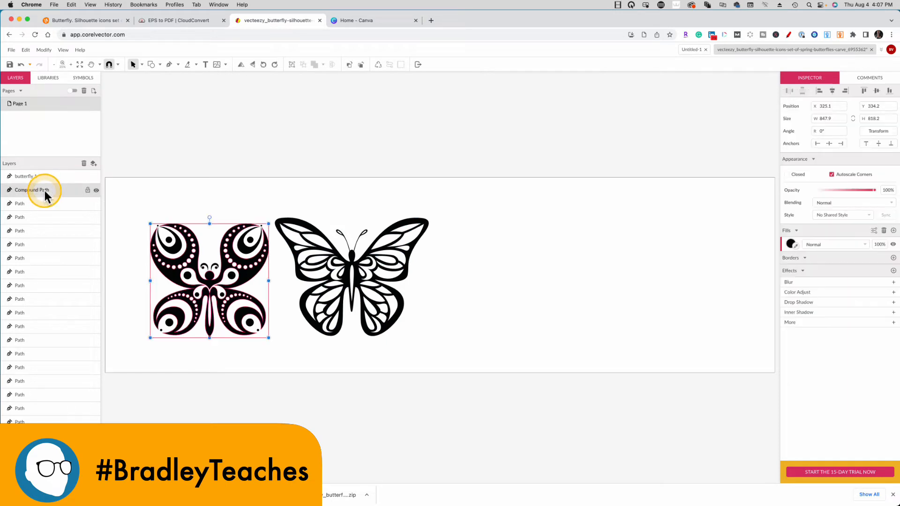
{"action": "left_click", "coordinate": [32, 190]}
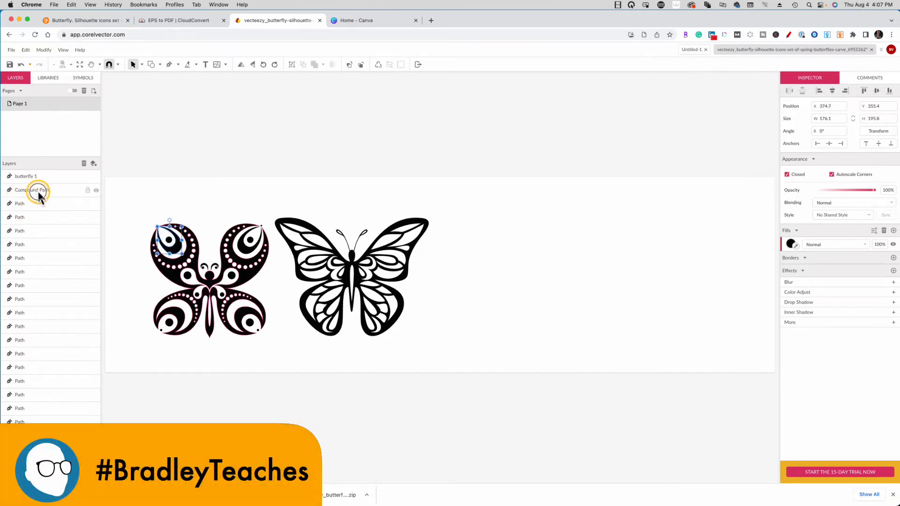
{"action": "left_click", "coordinate": [34, 190]}
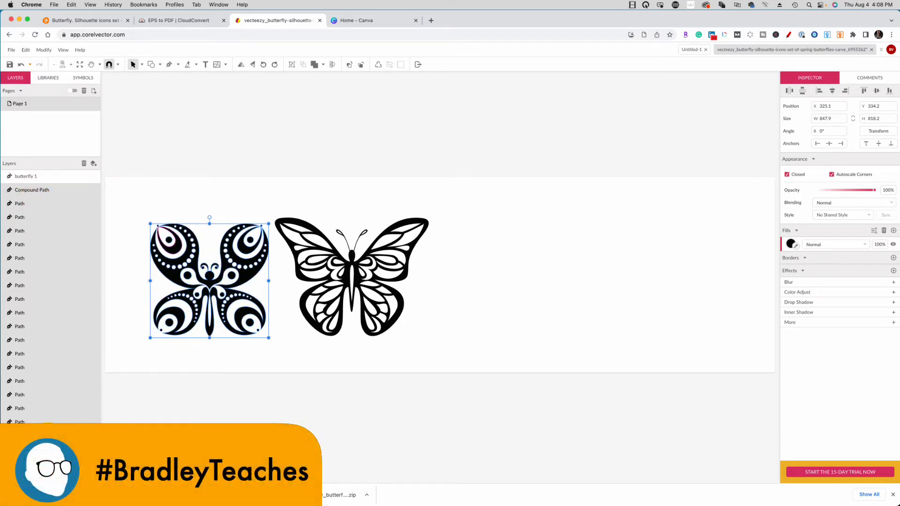
Join the left butterfly's pieces into one path and rename it 'butterfly 2'
{"action": "right_click", "coordinate": [209, 279]}
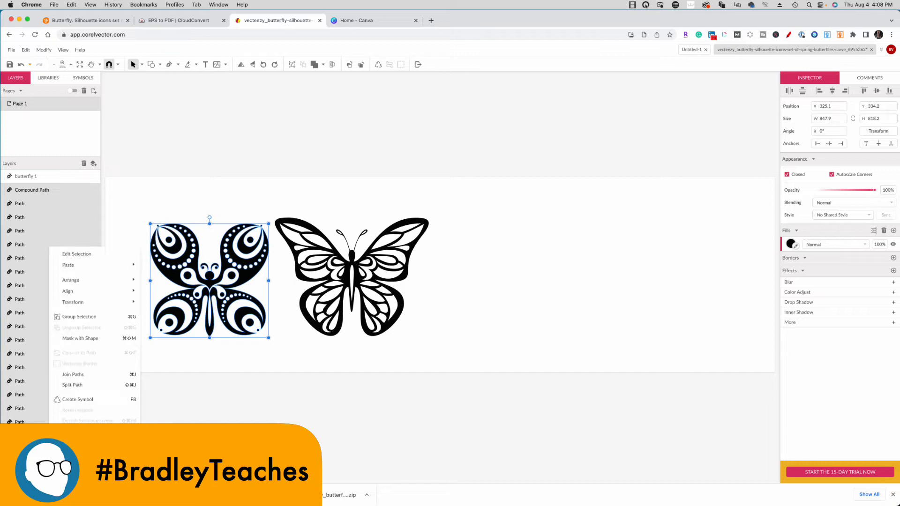
{"action": "mouse_move", "coordinate": [72, 374]}
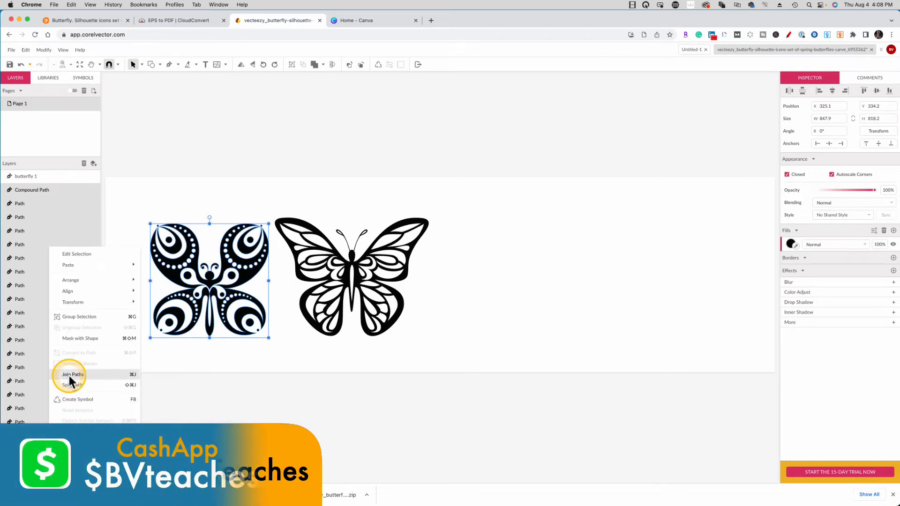
{"action": "left_click", "coordinate": [72, 374]}
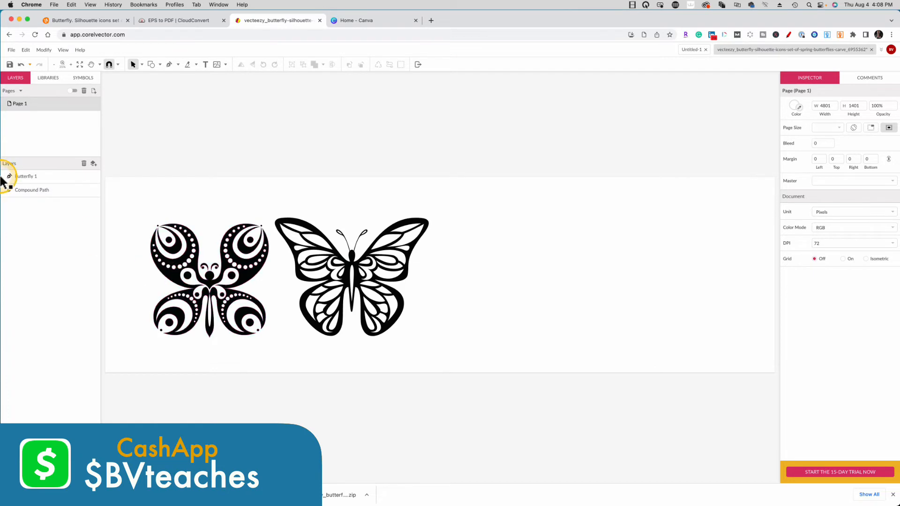
{"action": "left_click", "coordinate": [32, 191]}
{"action": "type", "text": "butterfly 2"}
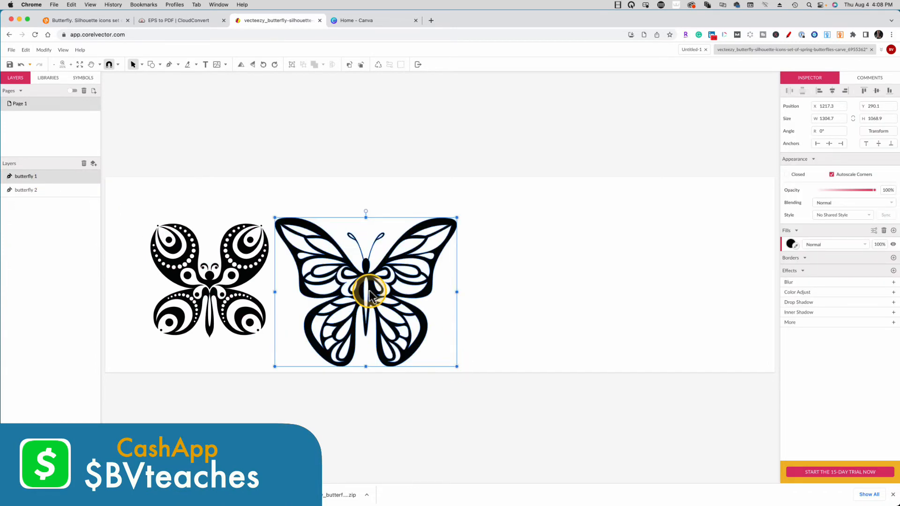
Move butterfly 1 to the right and select butterfly 2 for resizing
{"action": "left_click_drag", "start_coordinate": [364, 291], "coordinate": [469, 269]}
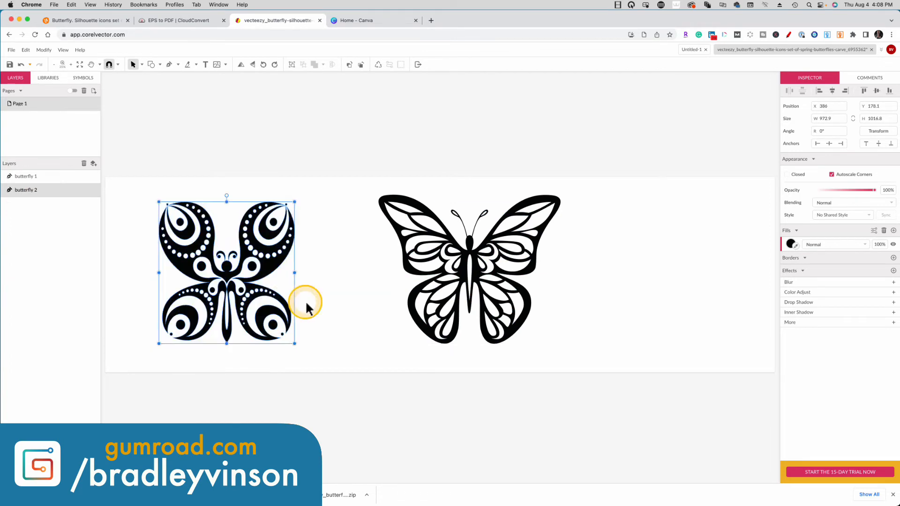
{"action": "left_click", "coordinate": [357, 340]}
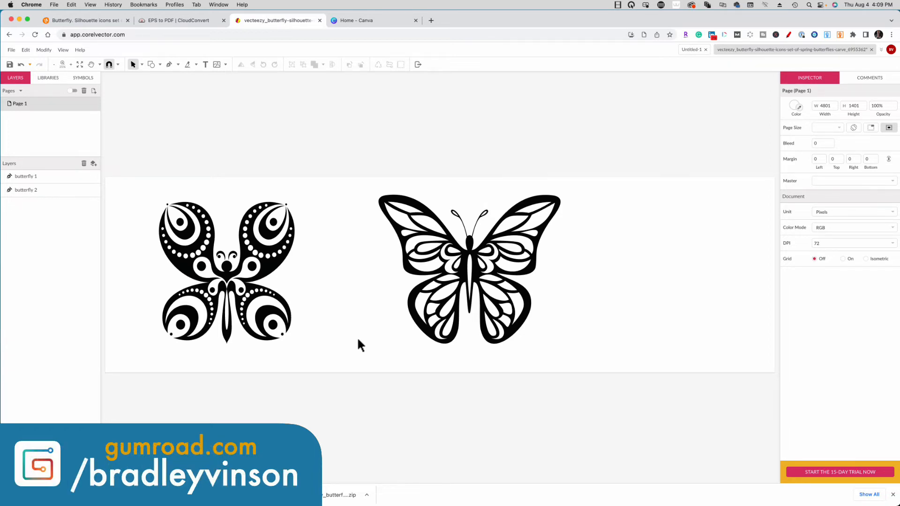
{"action": "mouse_move", "coordinate": [360, 9]}
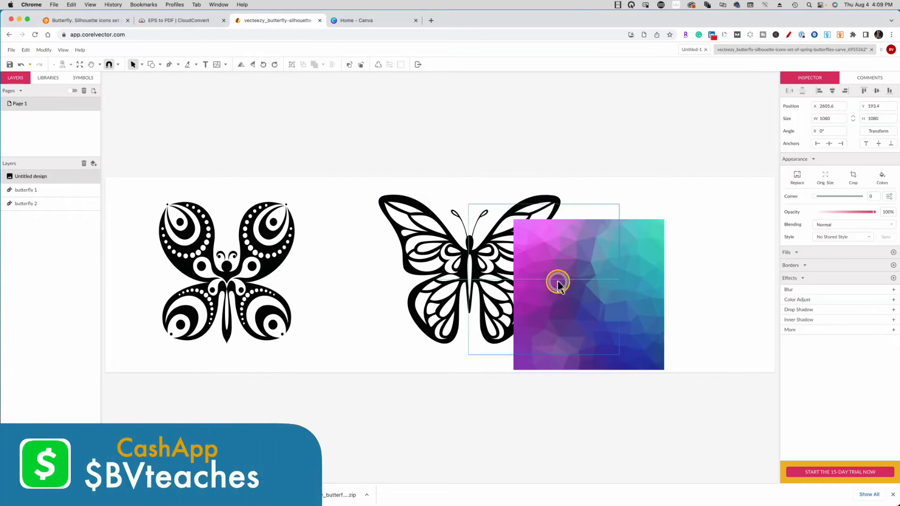
Layer butterfly 1 above the left gradient square and butterfly 2 above the right one
{"action": "left_click_drag", "start_coordinate": [557, 284], "coordinate": [466, 270]}
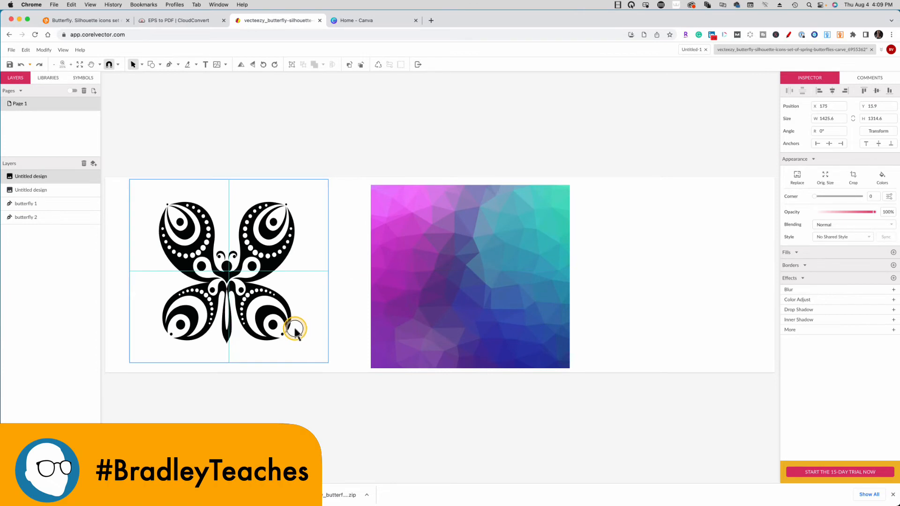
{"action": "left_click", "coordinate": [31, 177]}
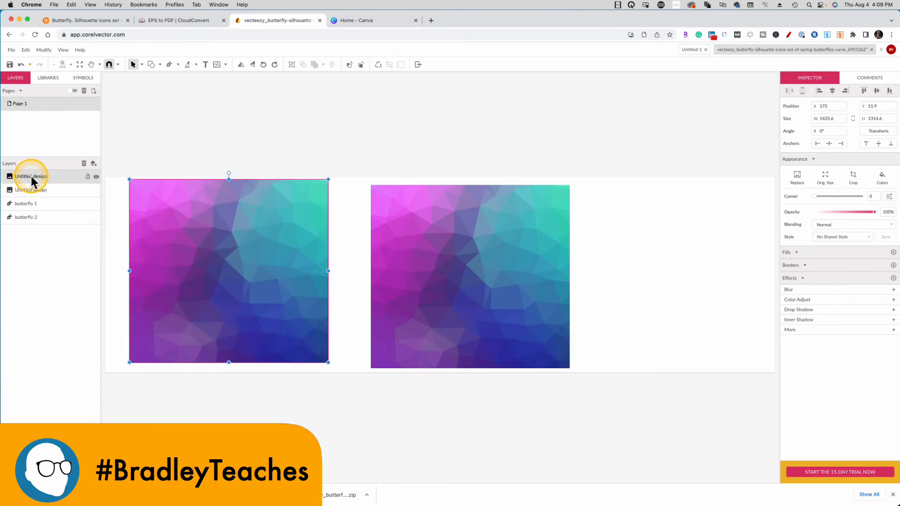
{"action": "left_click", "coordinate": [96, 189]}
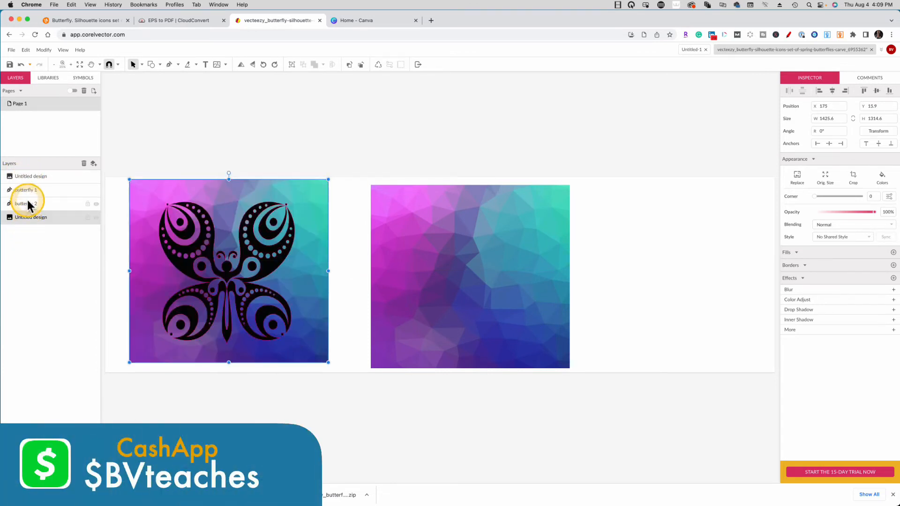
{"action": "left_click", "coordinate": [36, 244]}
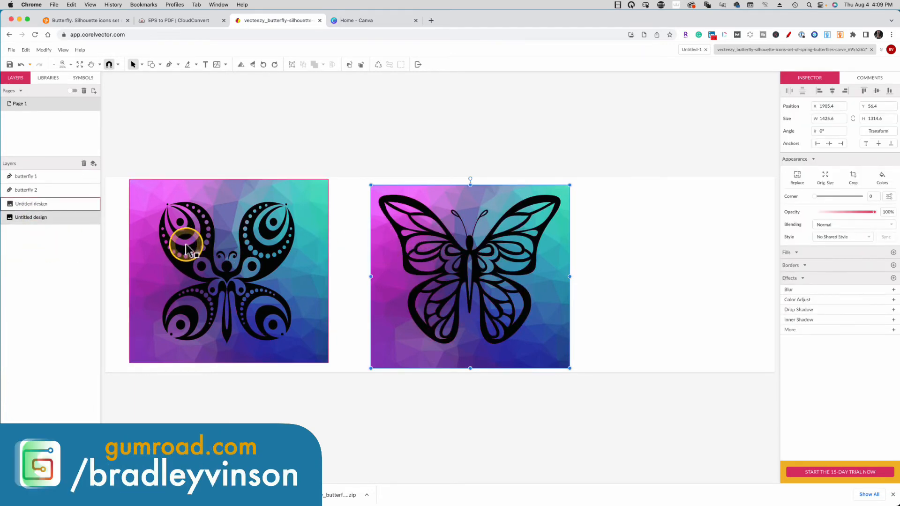
{"action": "left_click", "coordinate": [27, 190]}
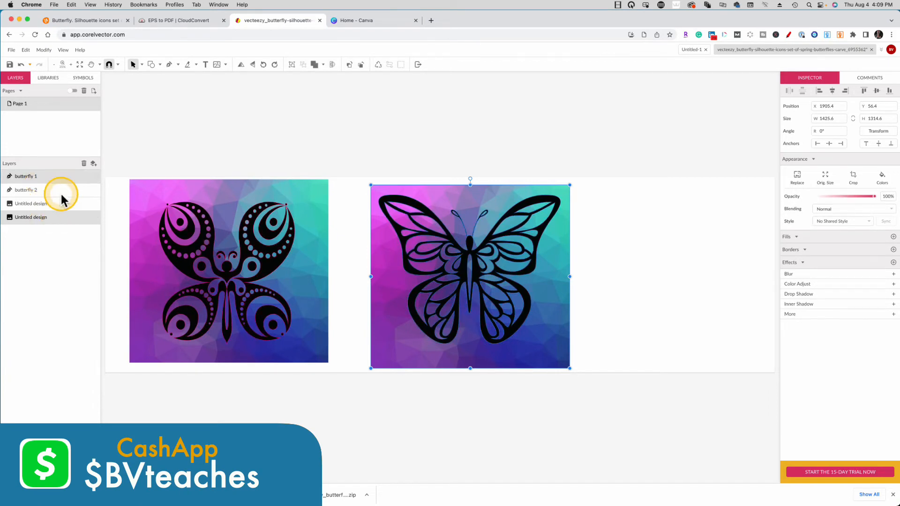
Mask the right and left gradient squares with their butterfly shapes via Modify > Mask with Shape
{"action": "left_click", "coordinate": [43, 50]}
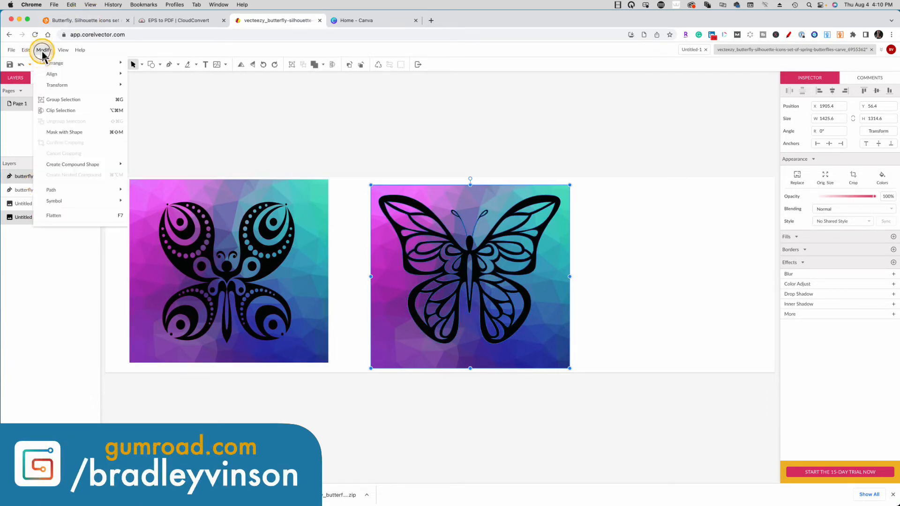
{"action": "mouse_move", "coordinate": [66, 131]}
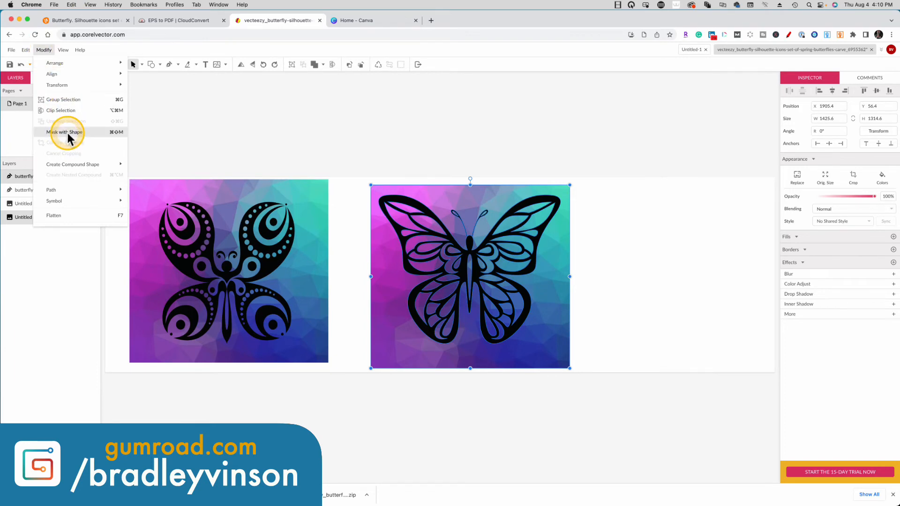
{"action": "left_click", "coordinate": [67, 132]}
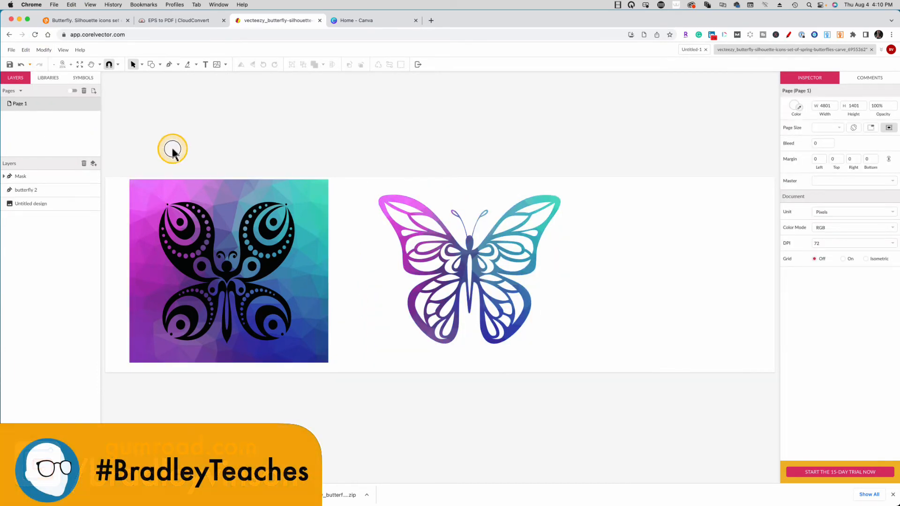
{"action": "left_click", "coordinate": [249, 265]}
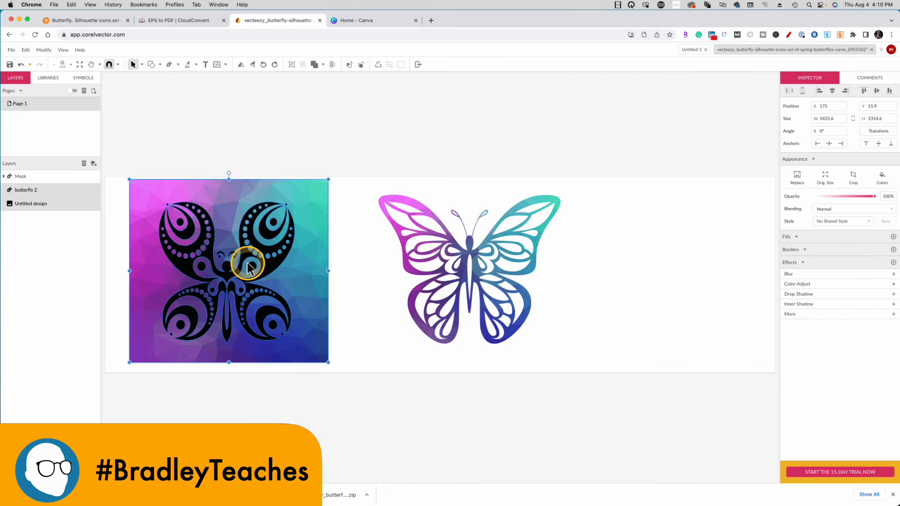
{"action": "left_click", "coordinate": [44, 50]}
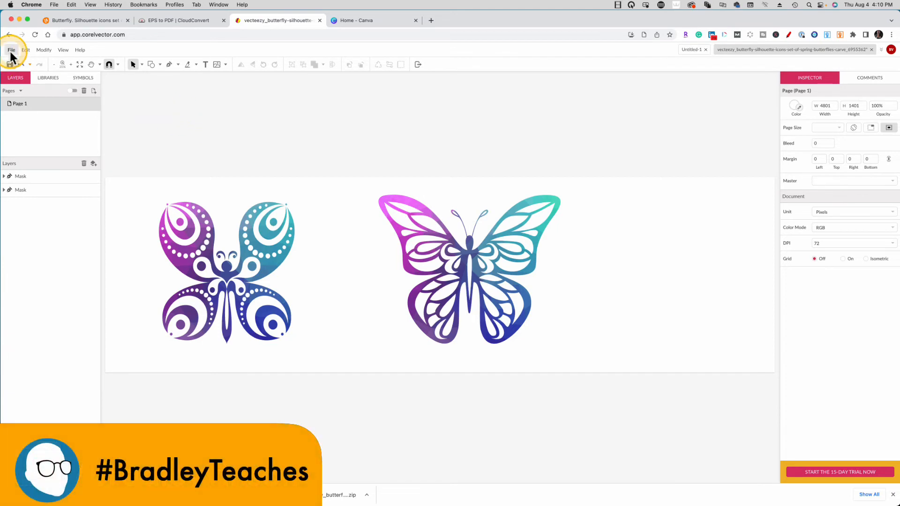
Export the two-butterfly page as a PDF Document at 150 dpi
{"action": "left_click", "coordinate": [11, 50]}
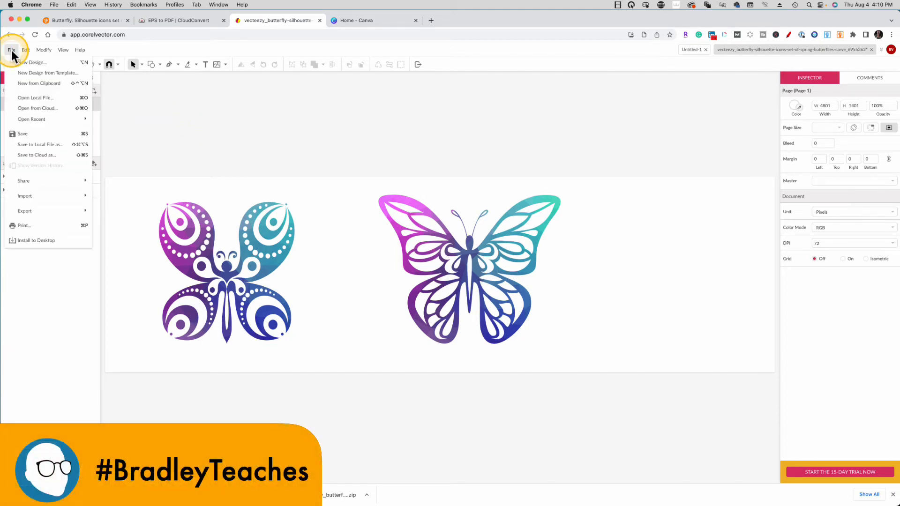
{"action": "mouse_move", "coordinate": [127, 259]}
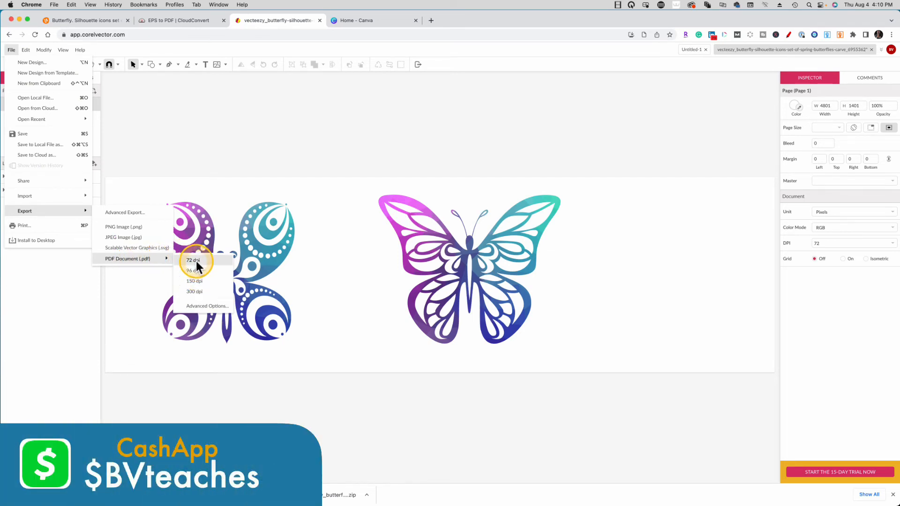
{"action": "mouse_move", "coordinate": [195, 281]}
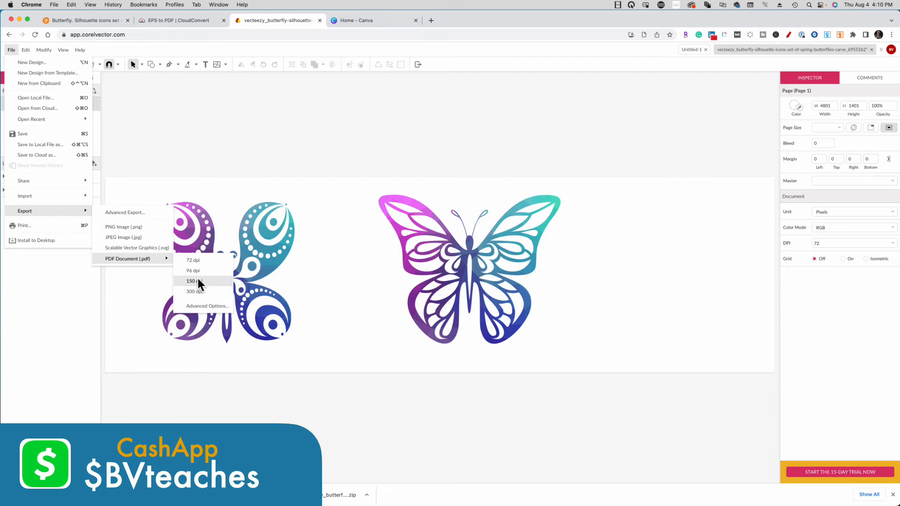
{"action": "left_click", "coordinate": [196, 281]}
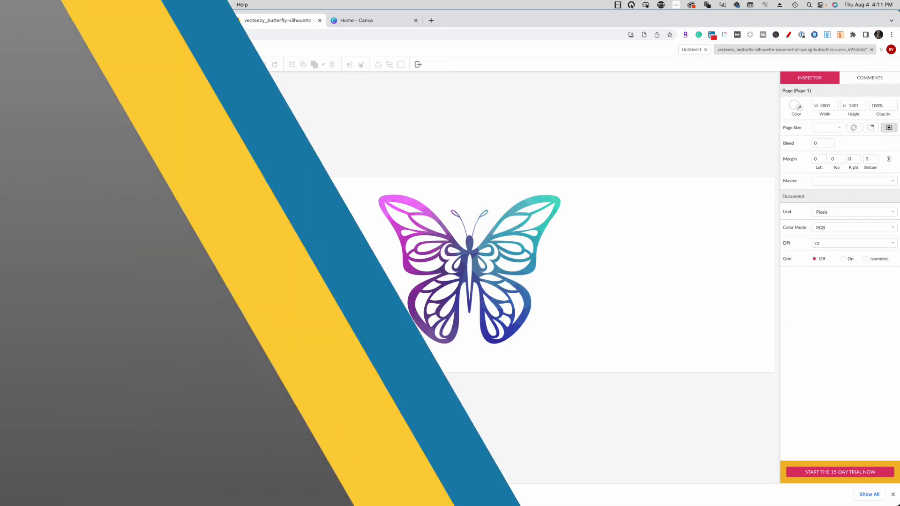
Switch to Canva and start importing the butterfly PDF as a new design
{"action": "left_click", "coordinate": [372, 20]}
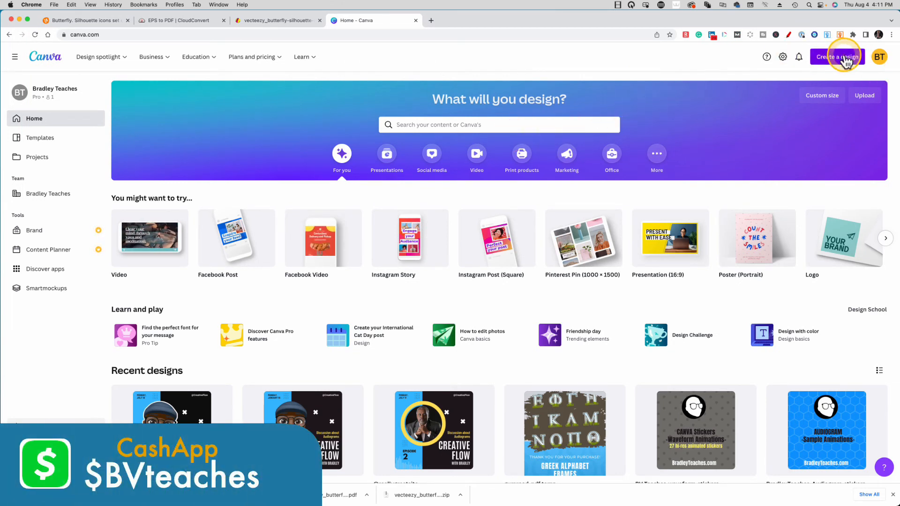
{"action": "left_click", "coordinate": [836, 56]}
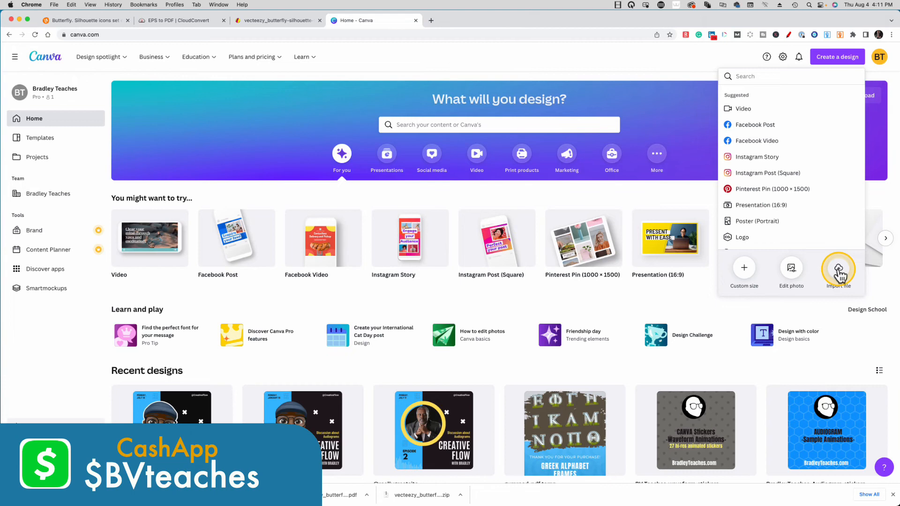
{"action": "left_click", "coordinate": [838, 269]}
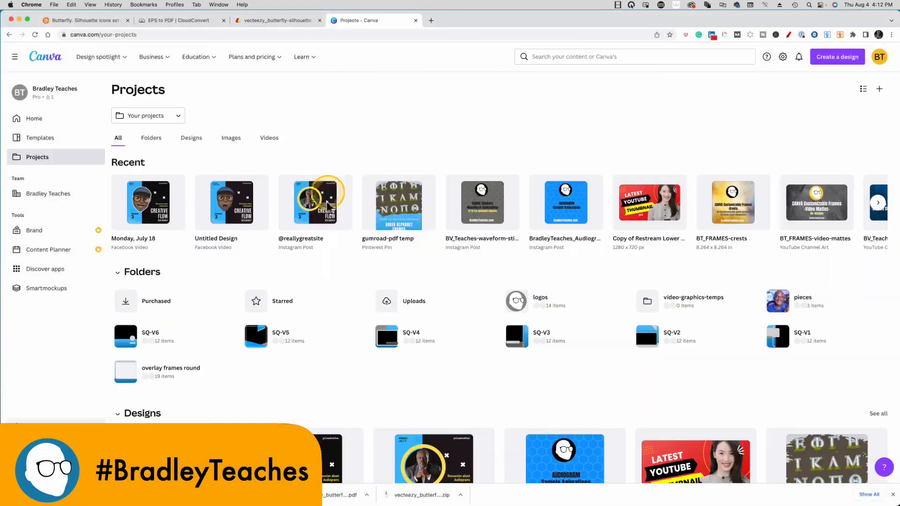
Scroll the imported butterfly design into view in Canva
{"action": "scroll", "scroll_direction": "down", "scroll_amount": 3}
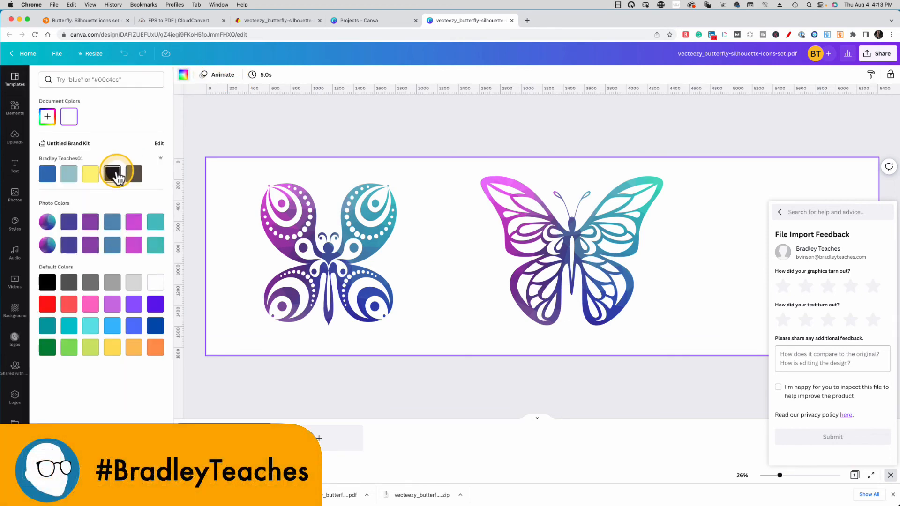
Set the page background to the dark brand colour swatch
{"action": "left_click", "coordinate": [112, 174]}
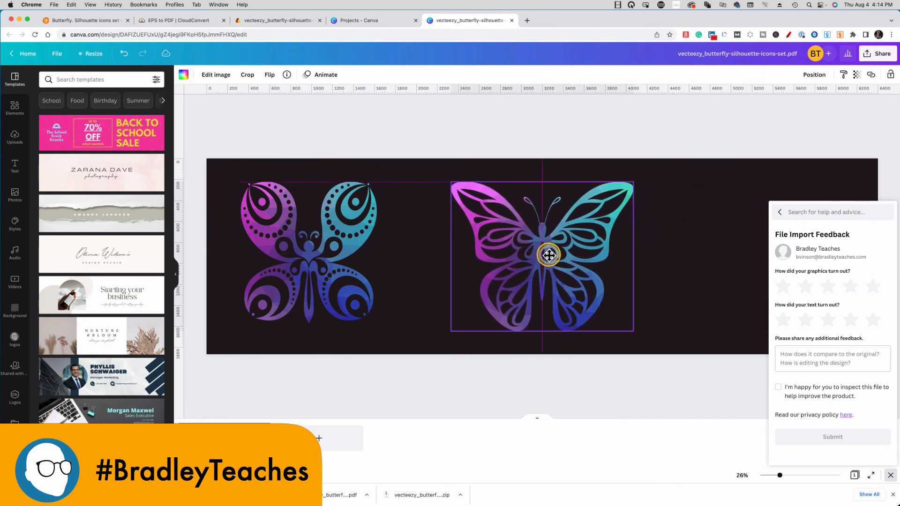
Convert the right and left butterflies into photo frames on the dark page
{"action": "left_click", "coordinate": [542, 255]}
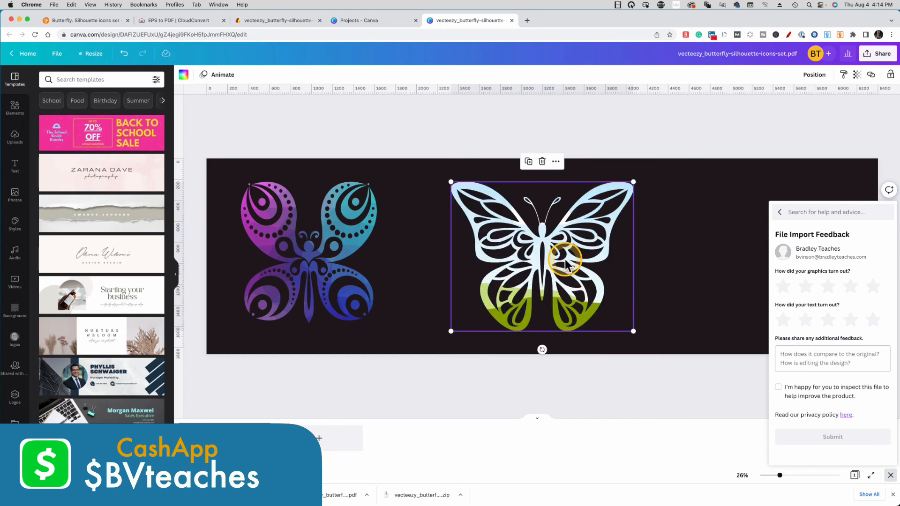
{"action": "left_click", "coordinate": [308, 252]}
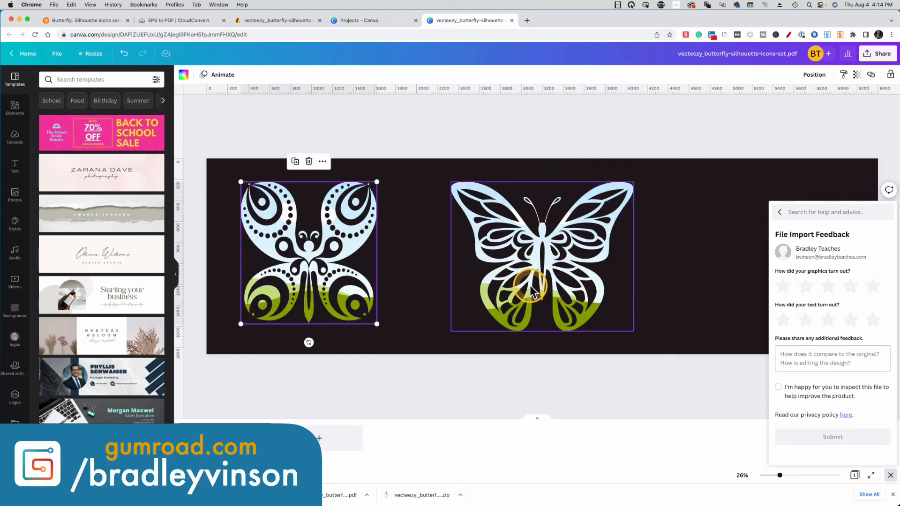
{"action": "mouse_move", "coordinate": [589, 244]}
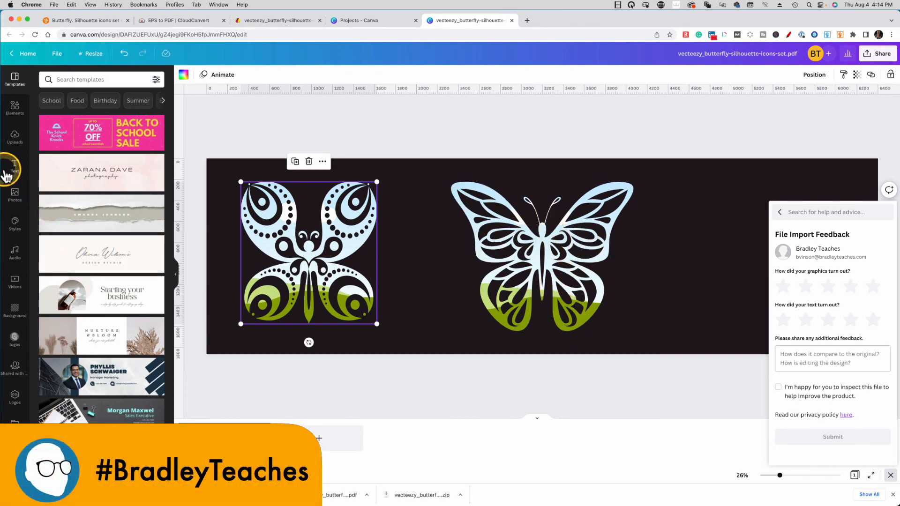
{"action": "left_click", "coordinate": [14, 282]}
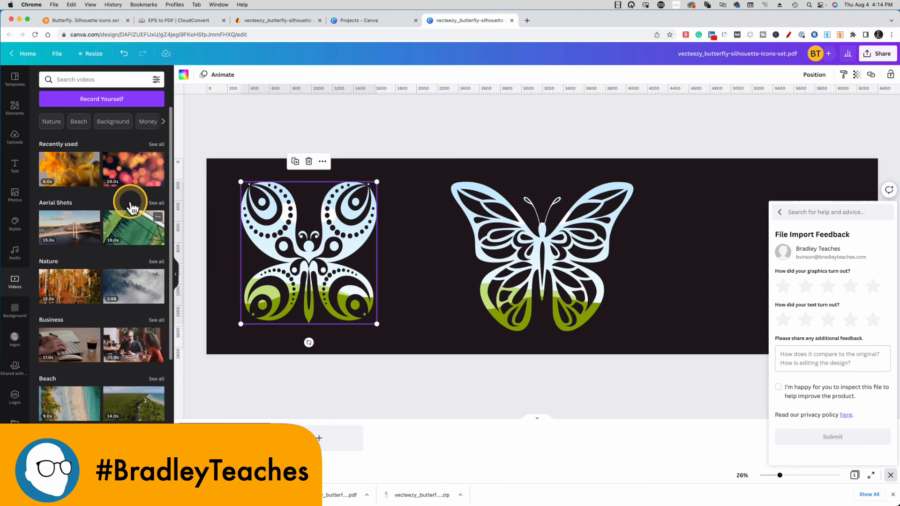